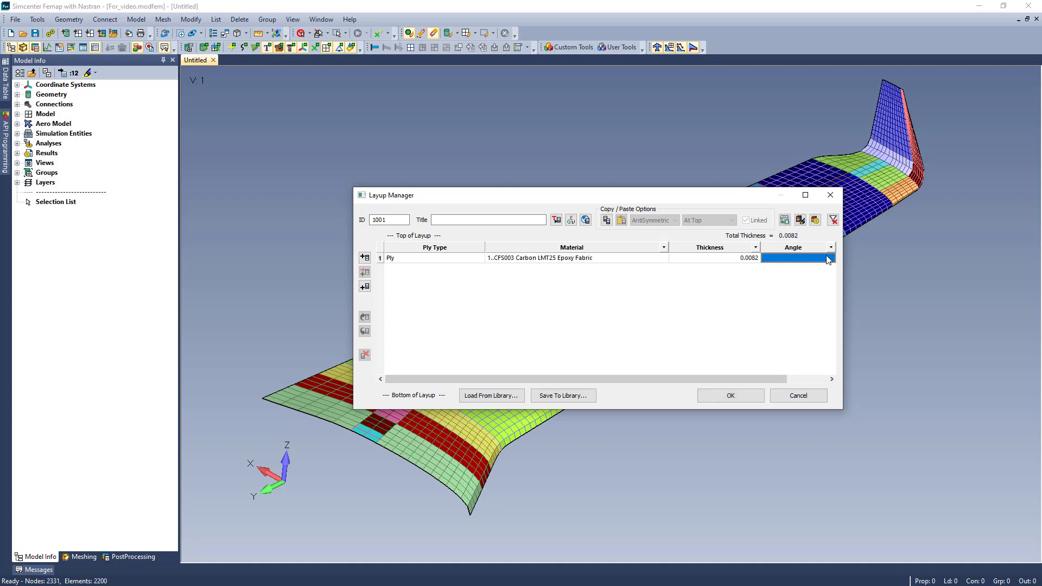
Step: Set ply 1 to 45°, give ply 2 IM6 Carbon Epoxy Unidirectional Prepreg, and add another ply above
type("45.")
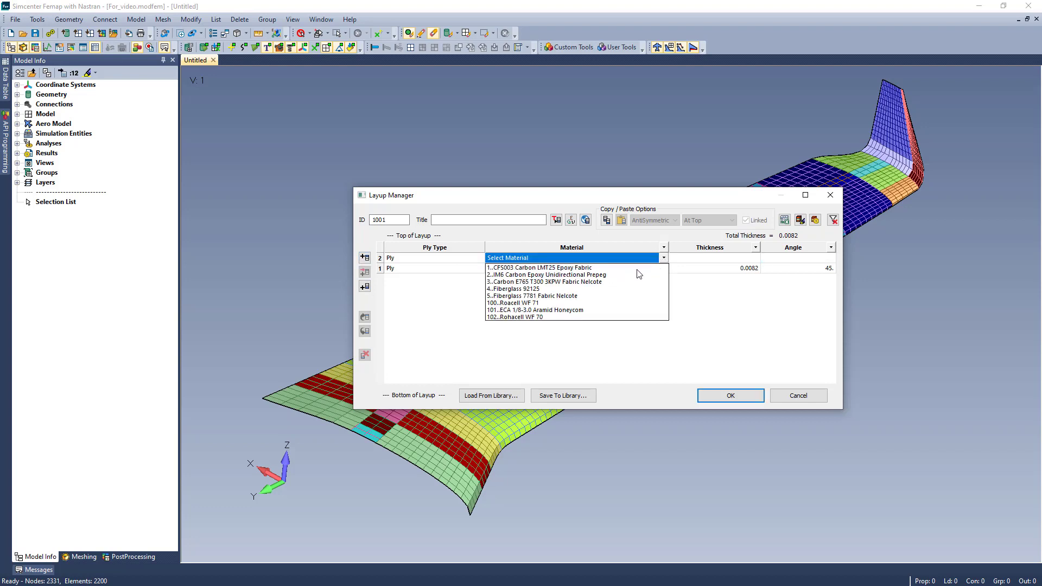
left_click(547, 275)
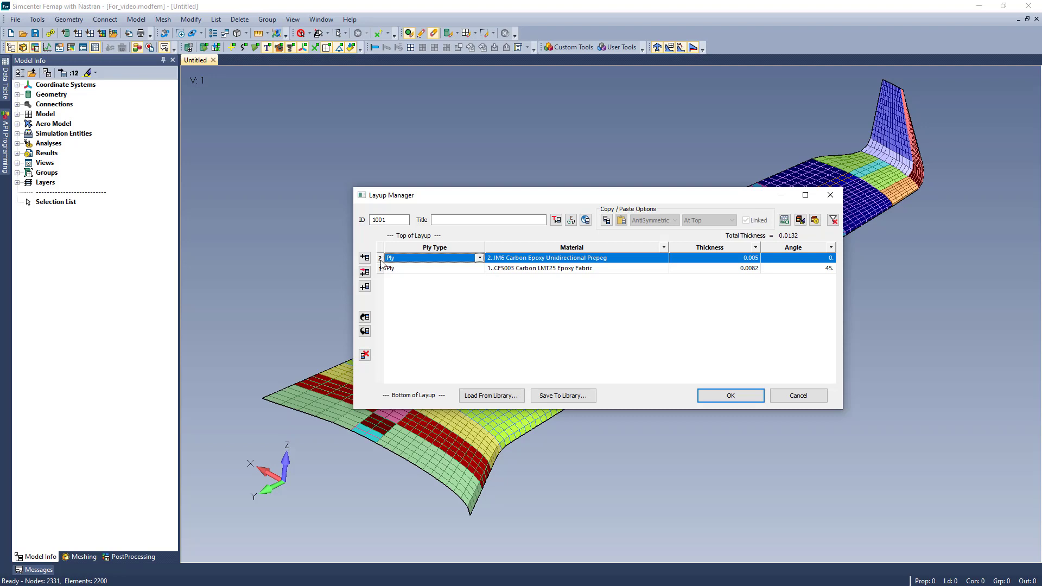
left_click(364, 258)
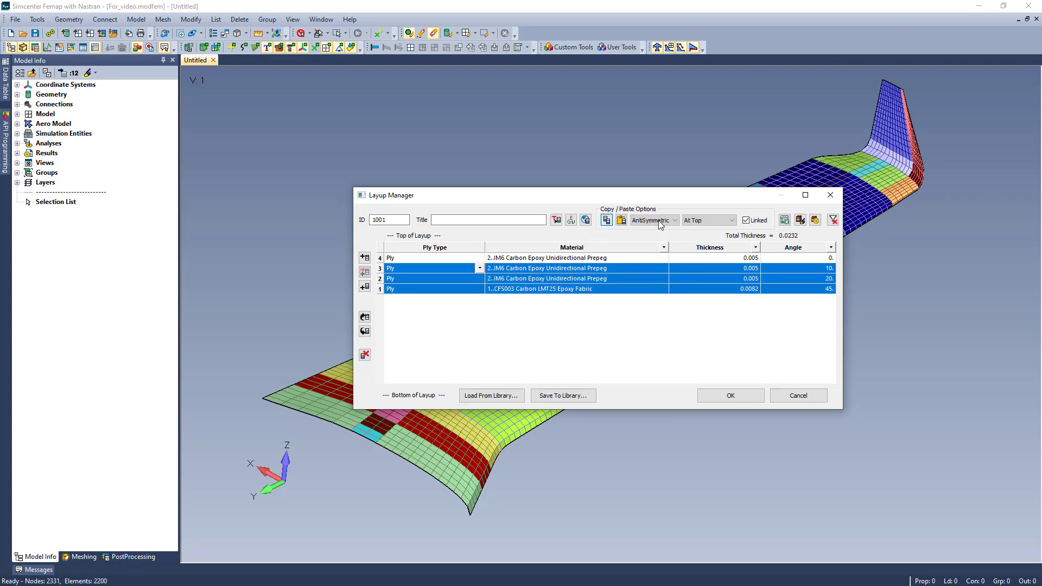
Step: Change the copied-ply arrangement from AntiSymmetric to Symmetric, keeping At Top and Linked
left_click(673, 220)
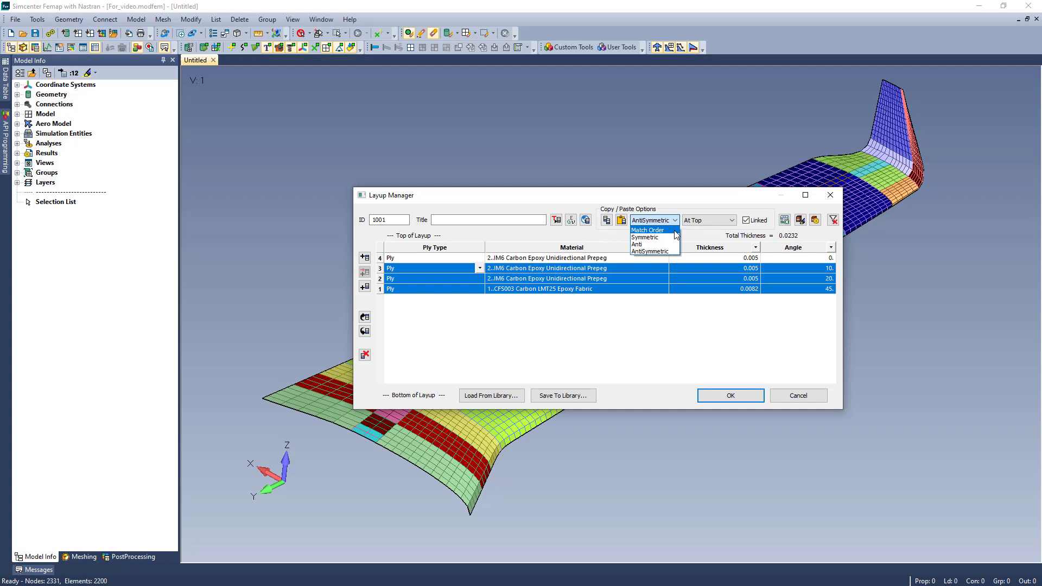
mouse_move(655, 244)
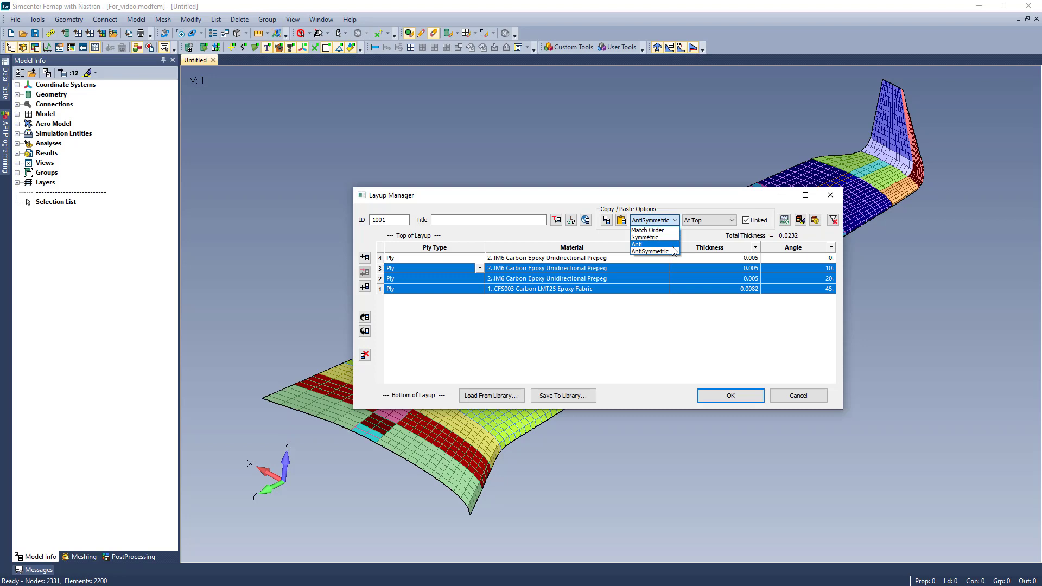
mouse_move(655, 238)
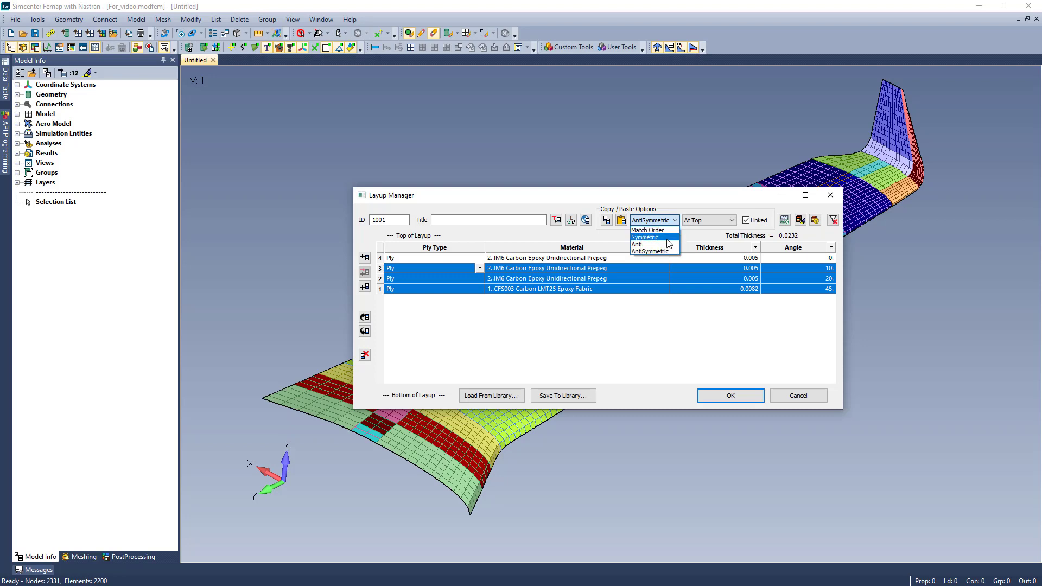
left_click(642, 237)
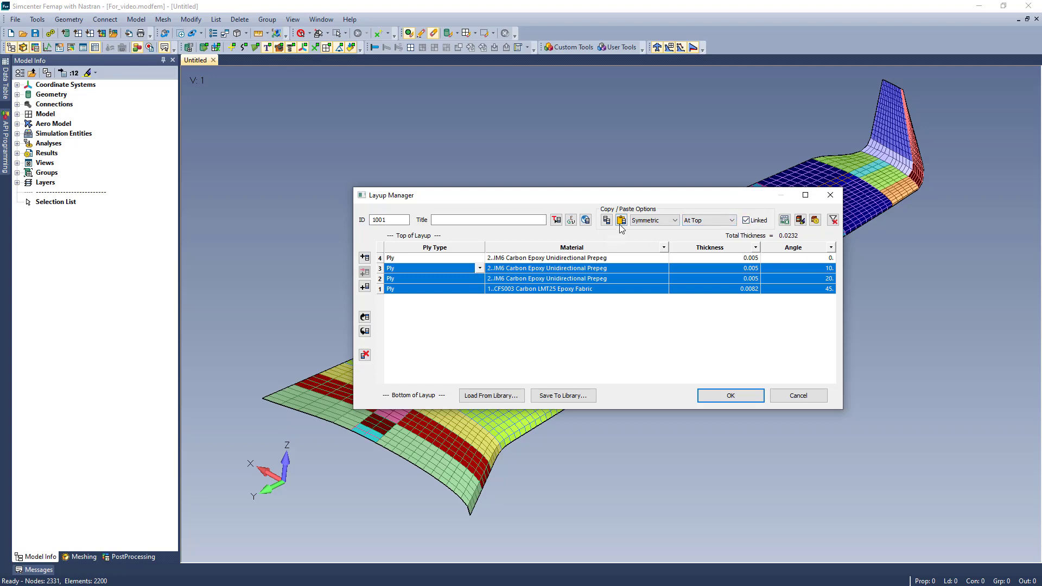
Step: Paste plies 1–3 as linked symmetric plies 5–7 and set ply 2's angle to 25°
left_click(621, 221)
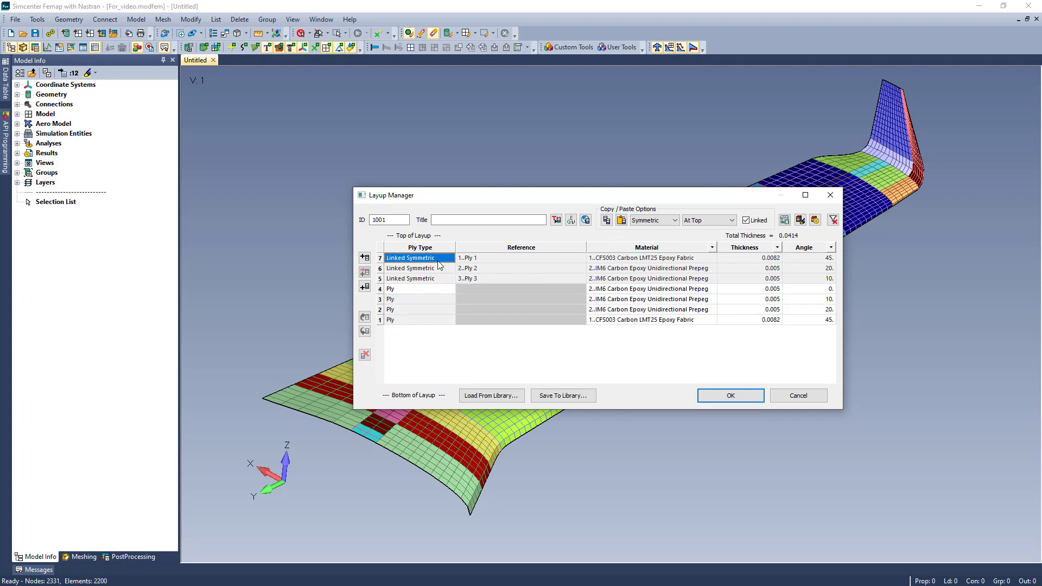
mouse_move(839, 282)
type("25")
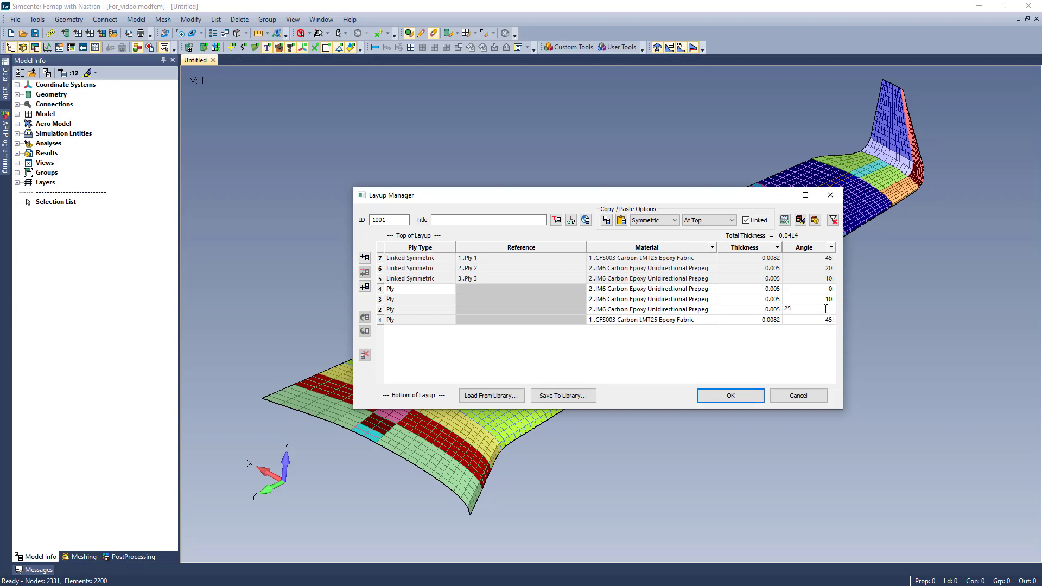
key("Return")
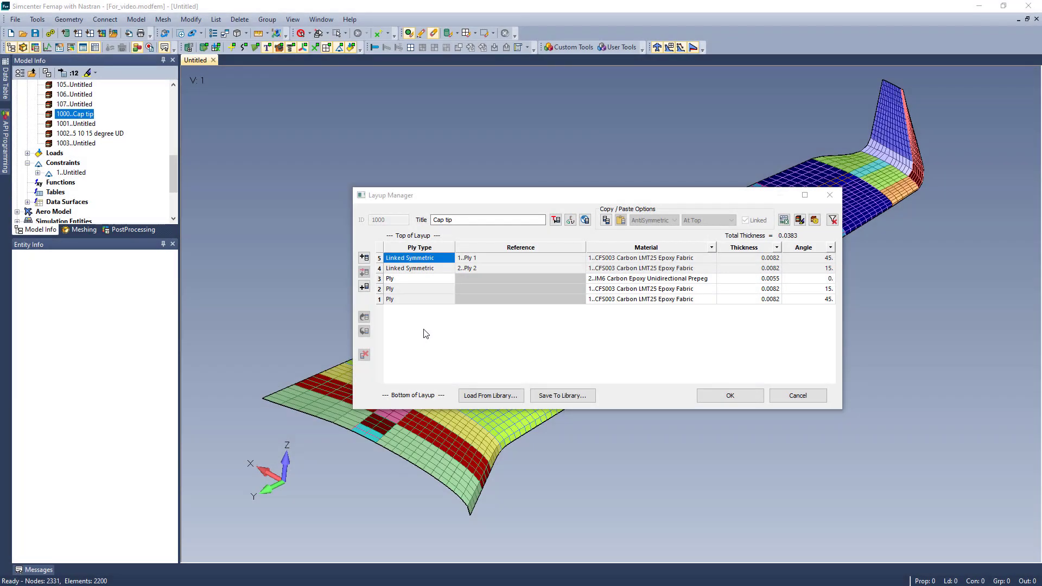
mouse_move(760, 266)
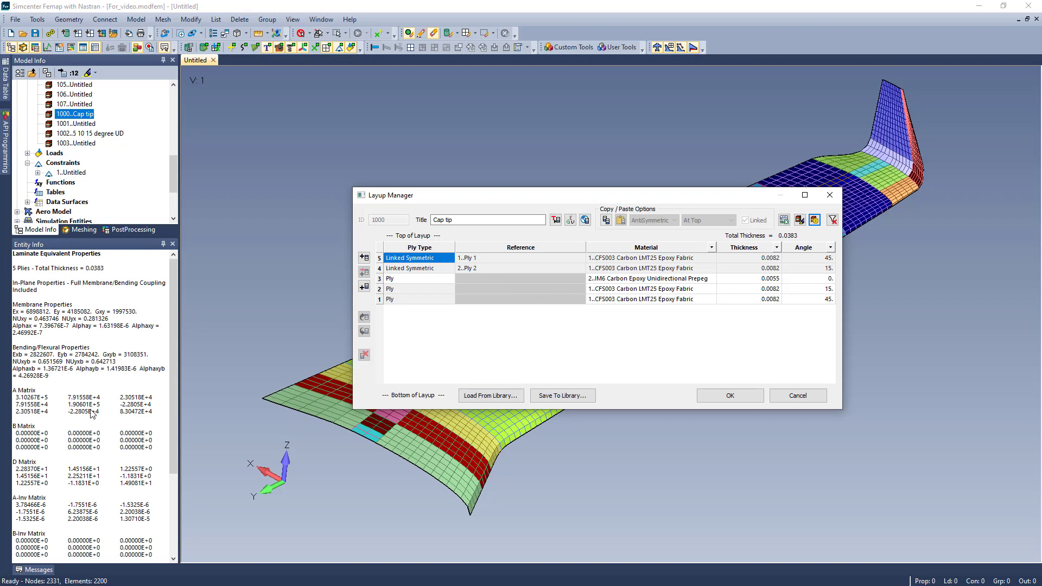
mouse_move(140, 452)
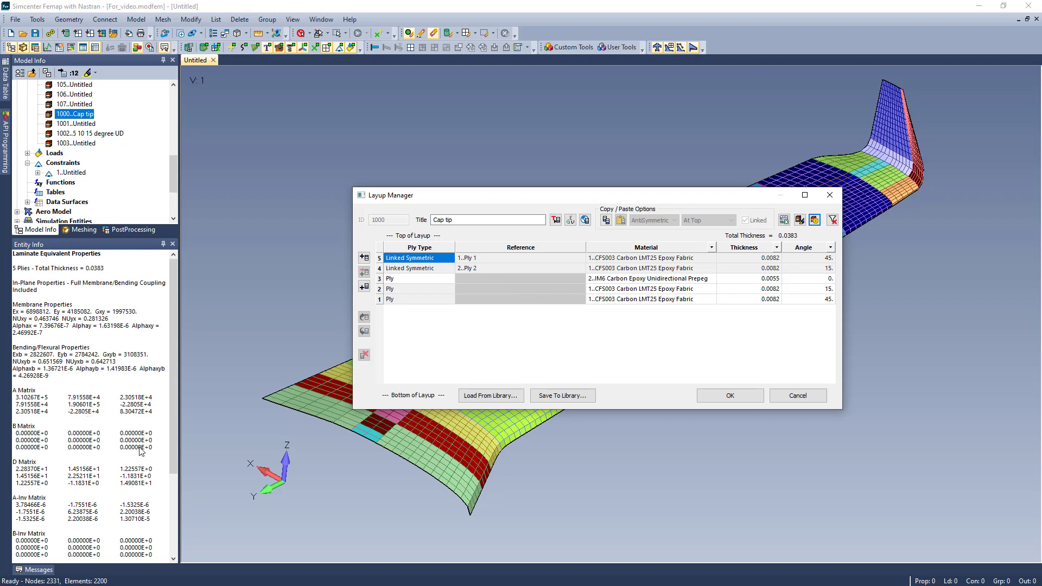
Step: Convert the Cap tip layup's two linked symmetric plies to ordinary plies and set ply 2 to 20°
left_click(519, 257)
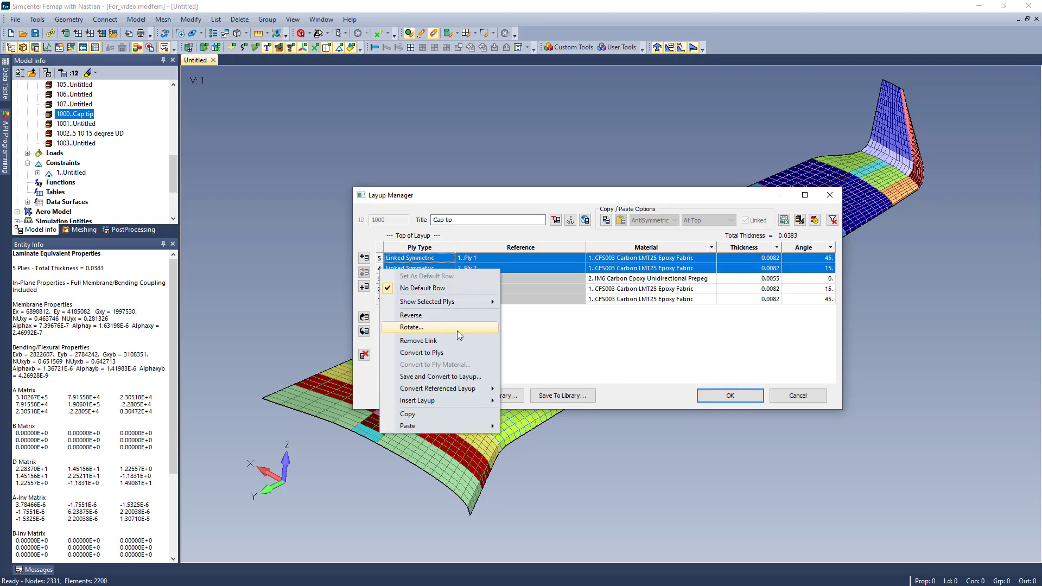
left_click(421, 352)
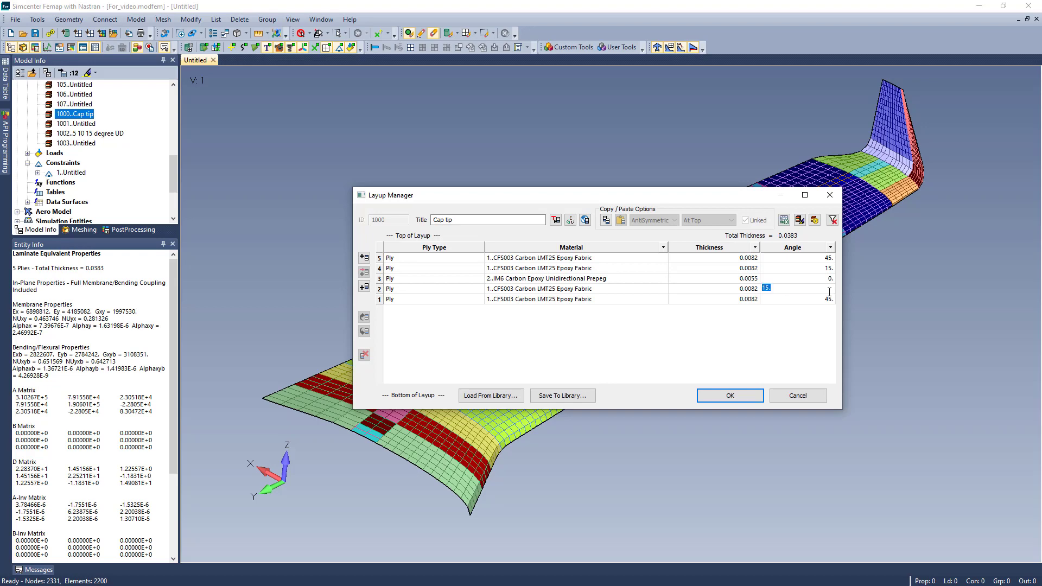
type("20.")
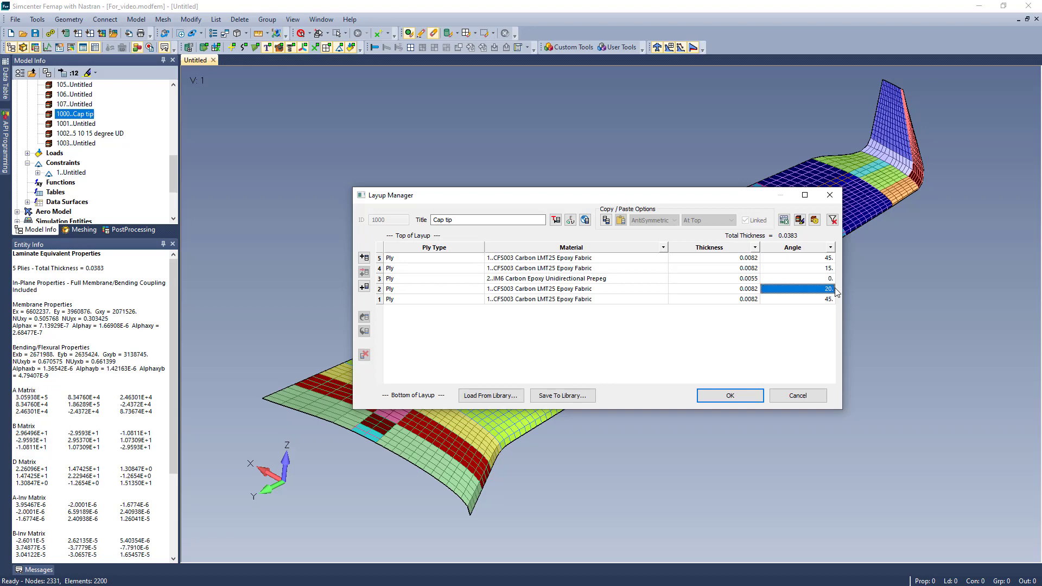
mouse_move(116, 440)
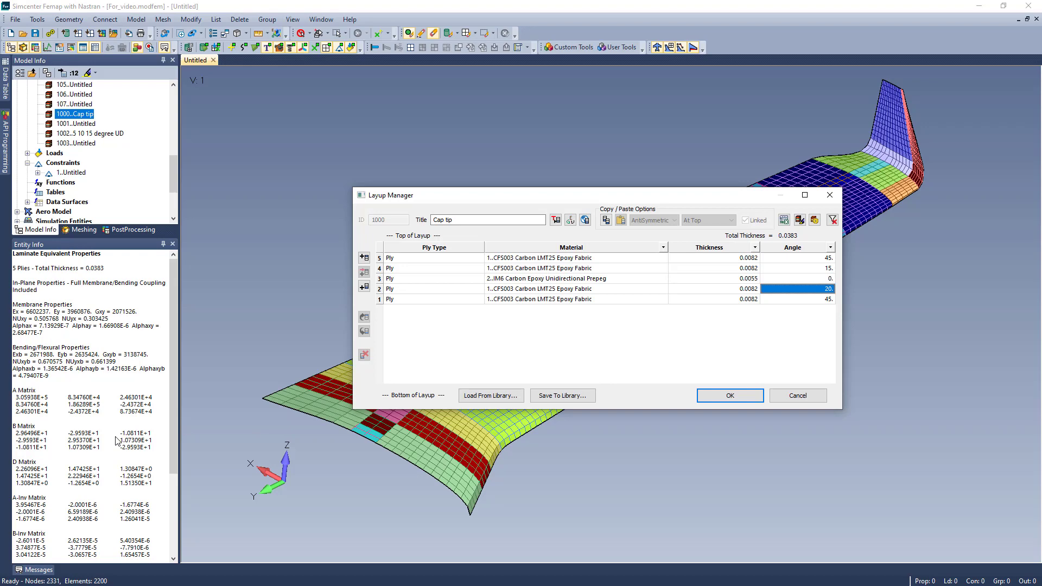
mouse_move(741, 331)
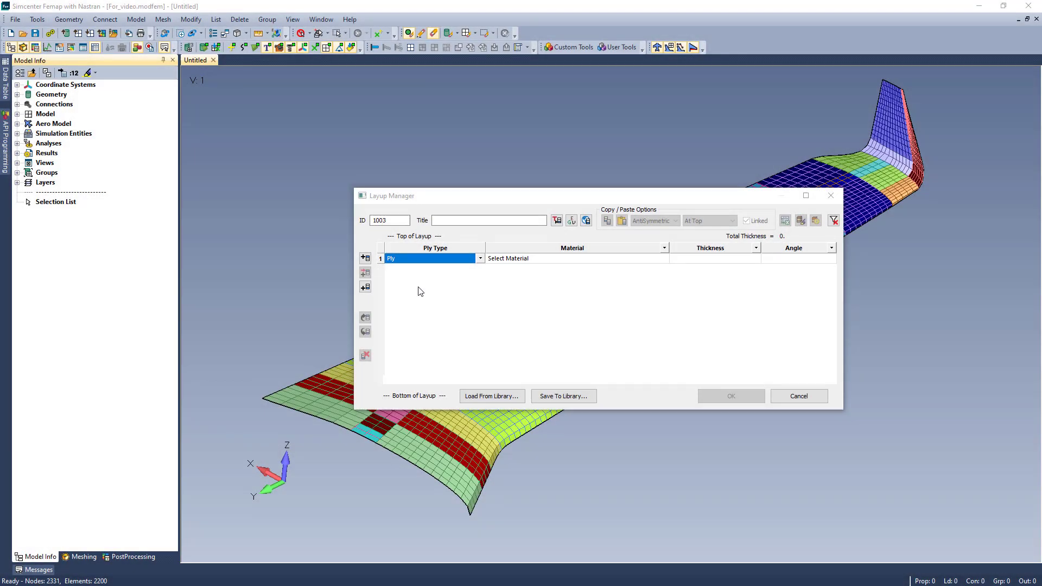
Step: Make layup 1003's first row a Till Weave ply material at 45° and add a ply row below it
left_click(480, 258)
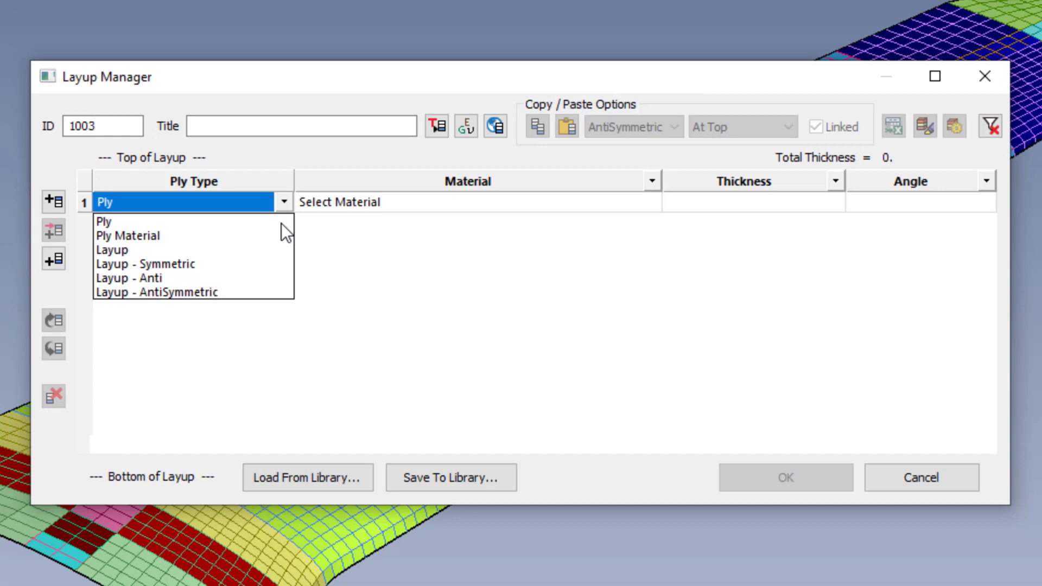
left_click(128, 236)
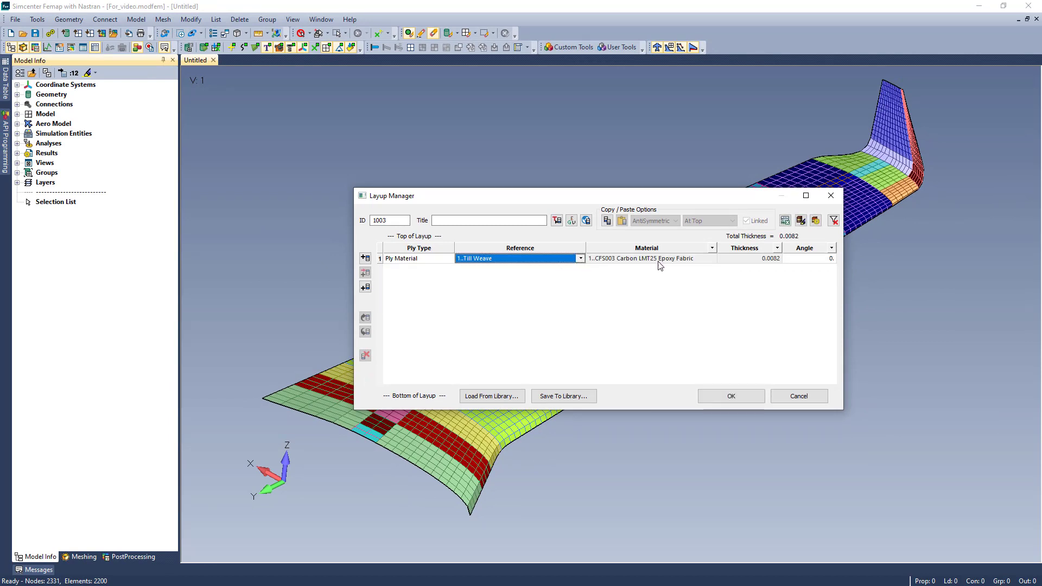
left_click(645, 258)
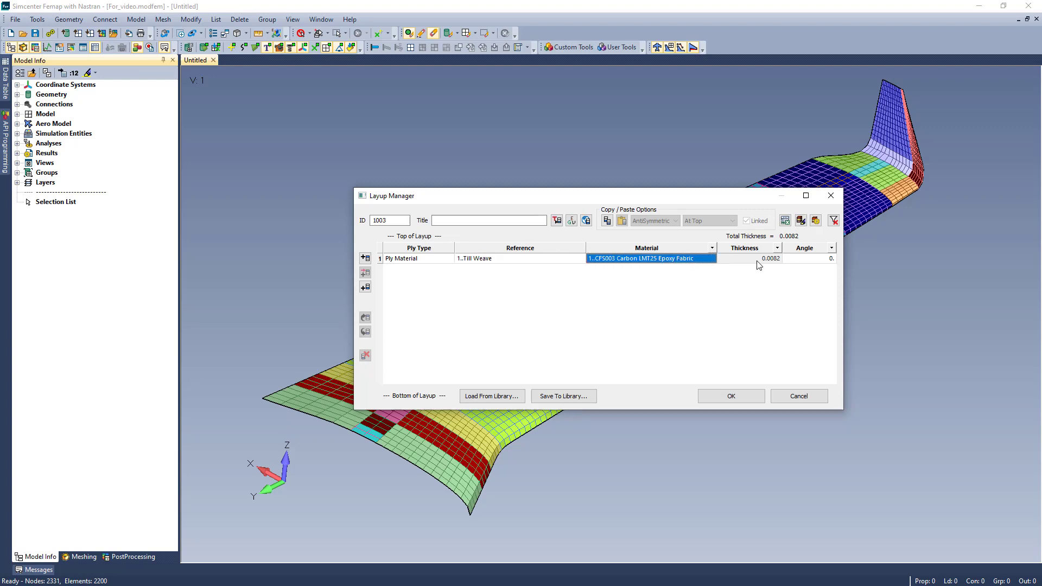
left_click(749, 258)
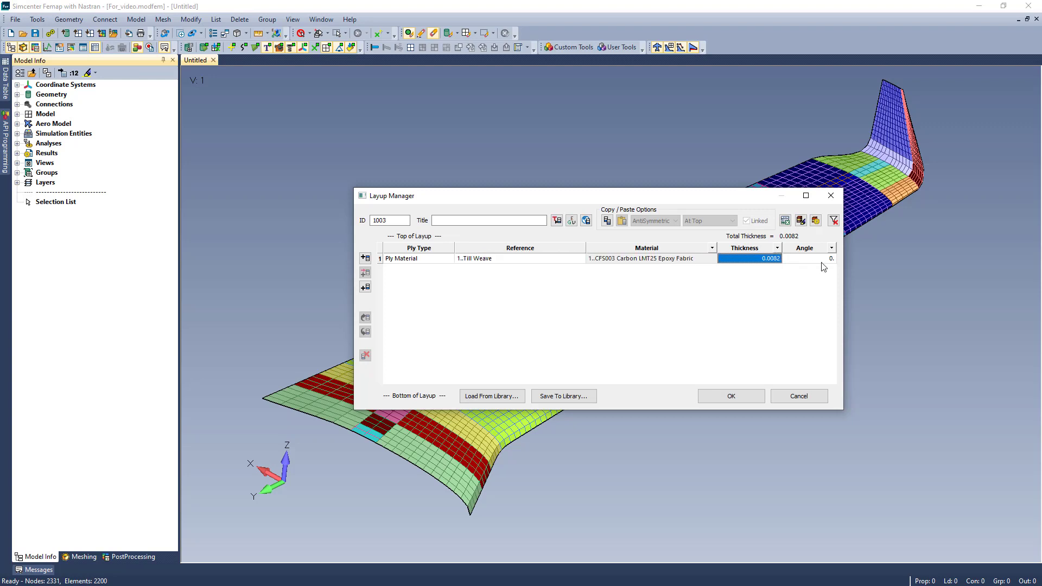
left_click(808, 259)
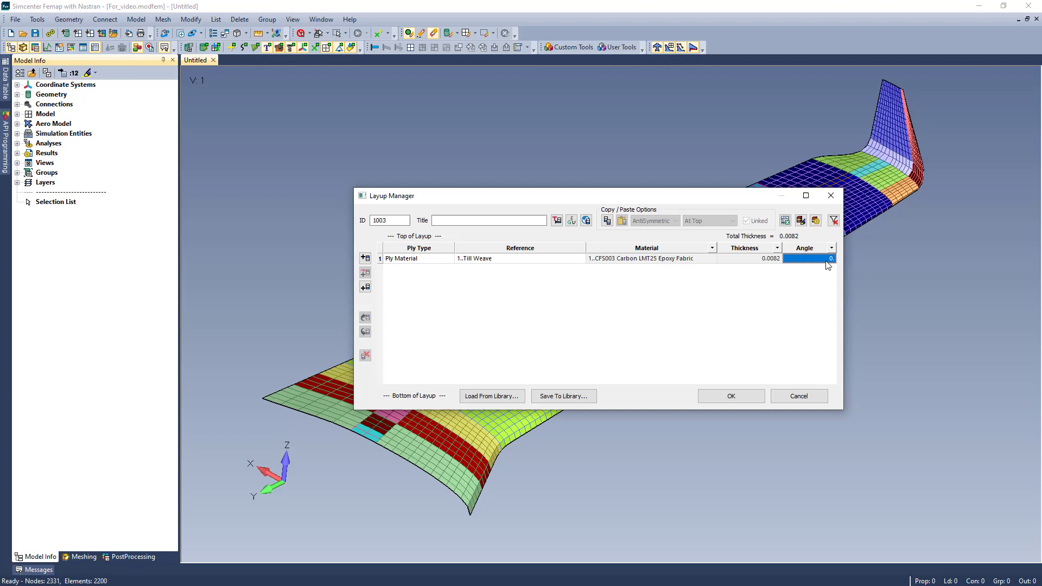
type("45")
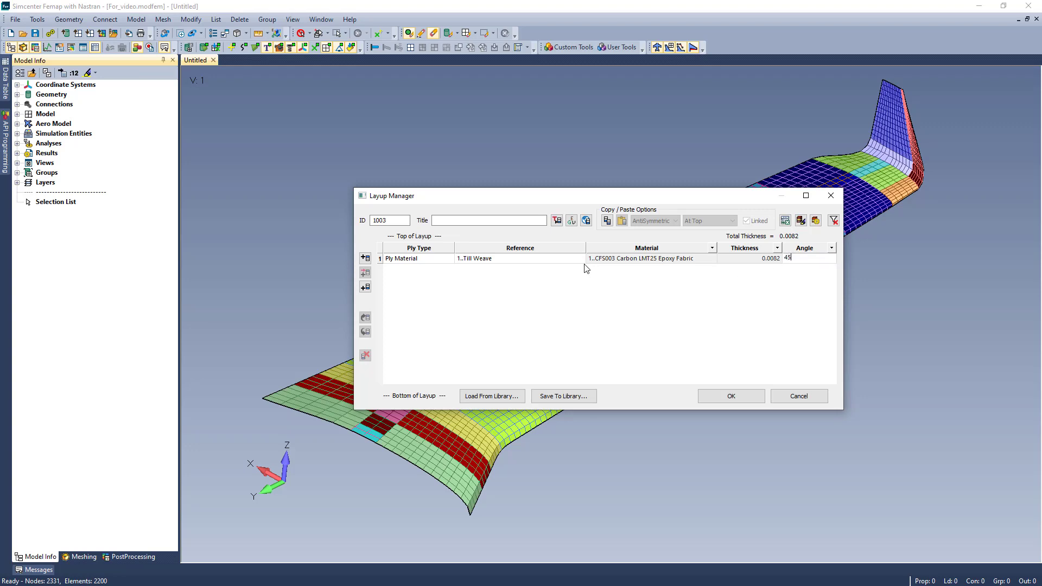
left_click(365, 287)
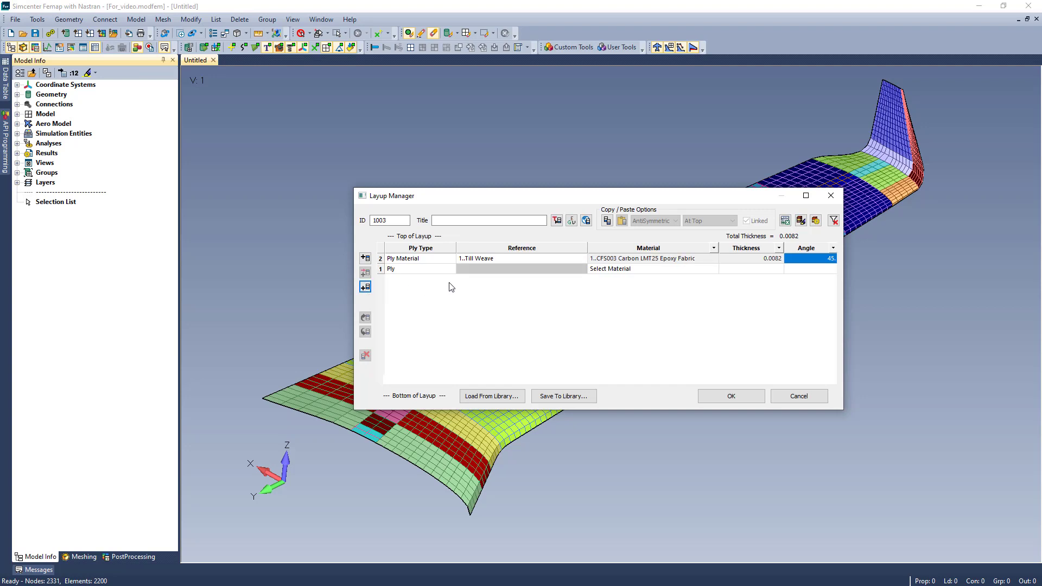
Step: Make the new row a referenced layup pointing to 1002 '5 10 15 degree UD' and edit its angle offset
left_click(449, 268)
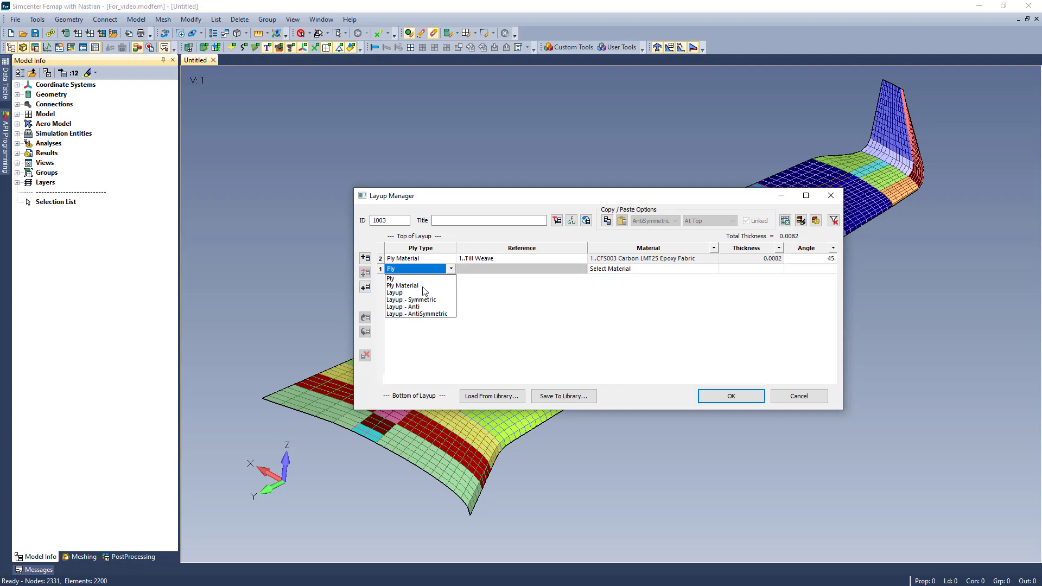
left_click(395, 292)
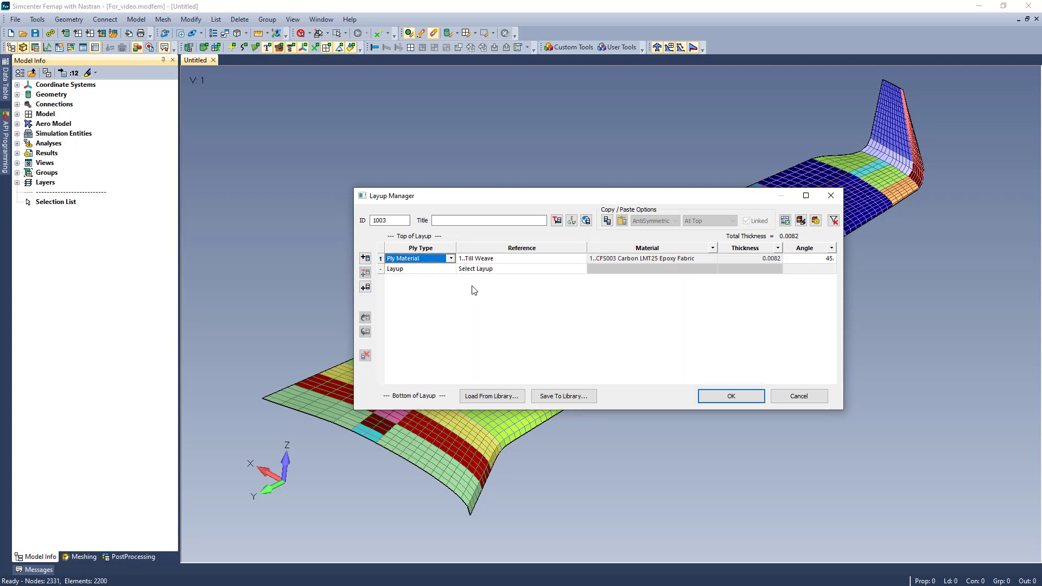
mouse_move(582, 277)
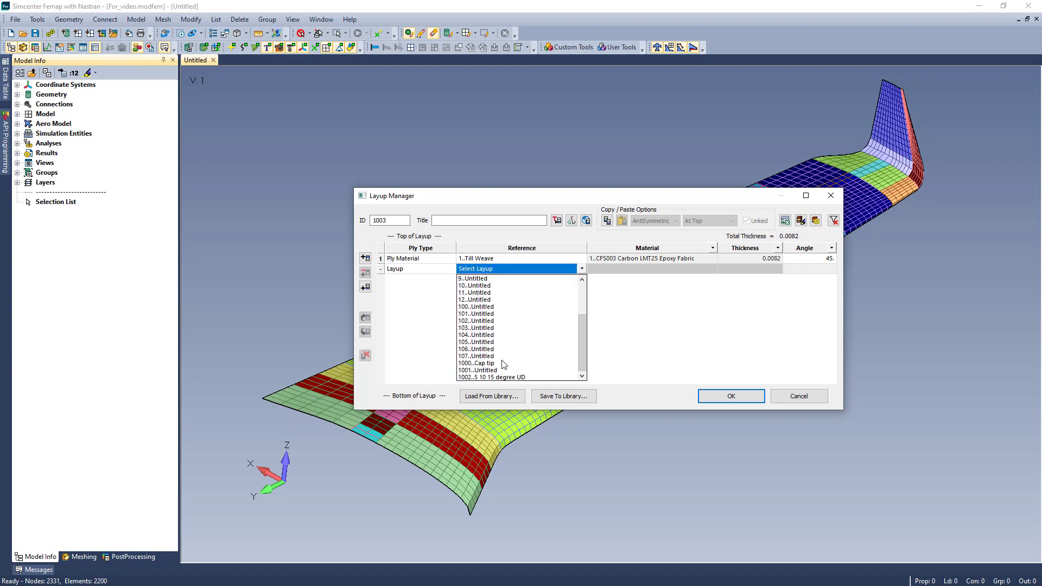
left_click(492, 377)
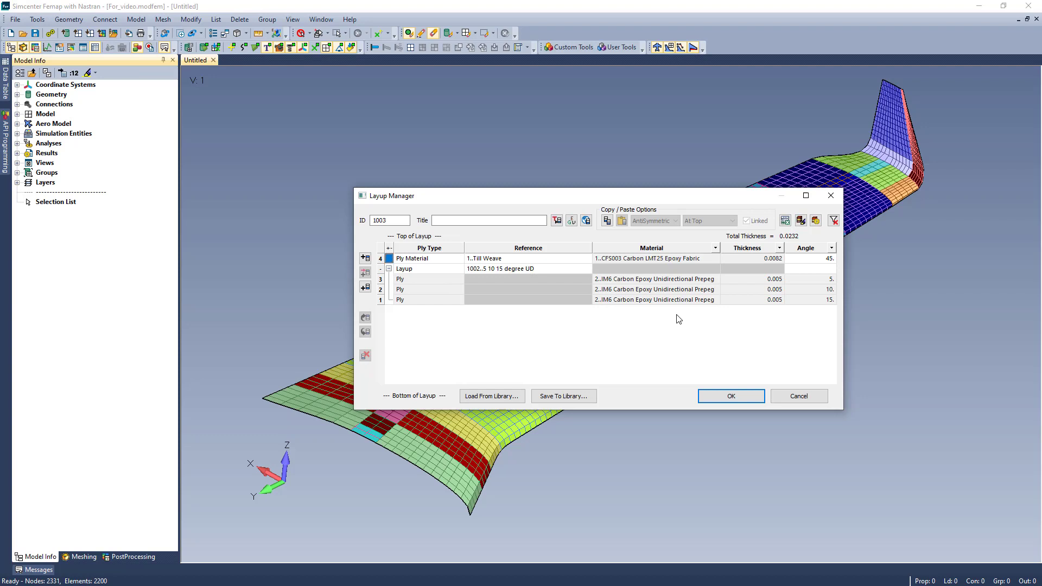
mouse_move(819, 277)
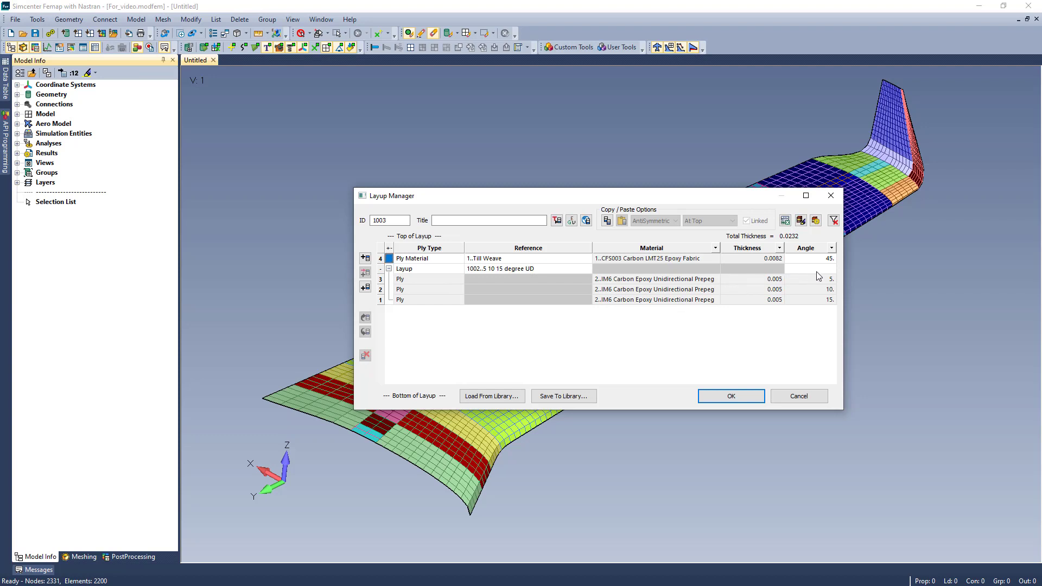
left_click(807, 268)
type("10.")
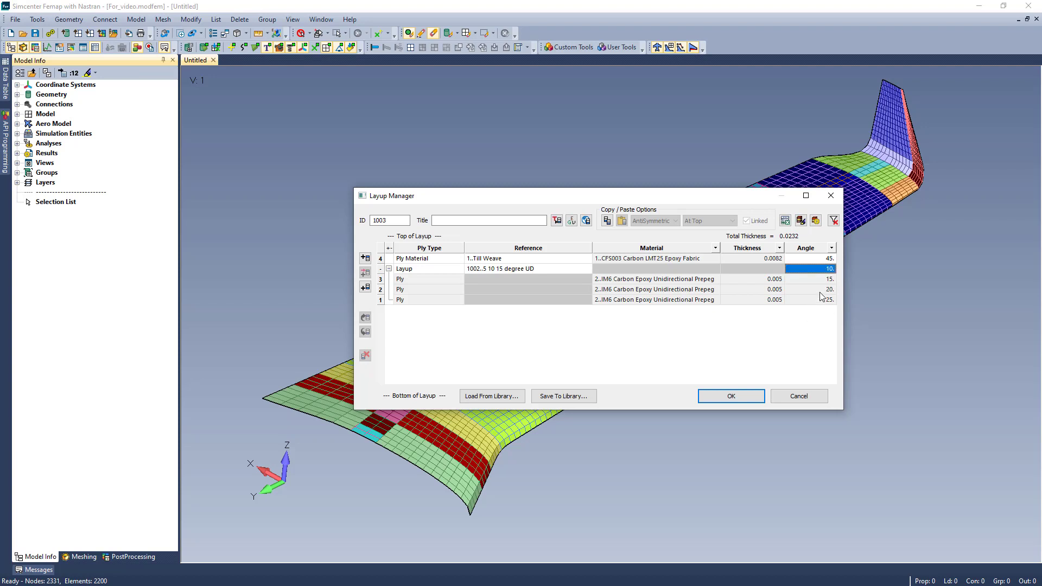
mouse_move(833, 276)
type("0")
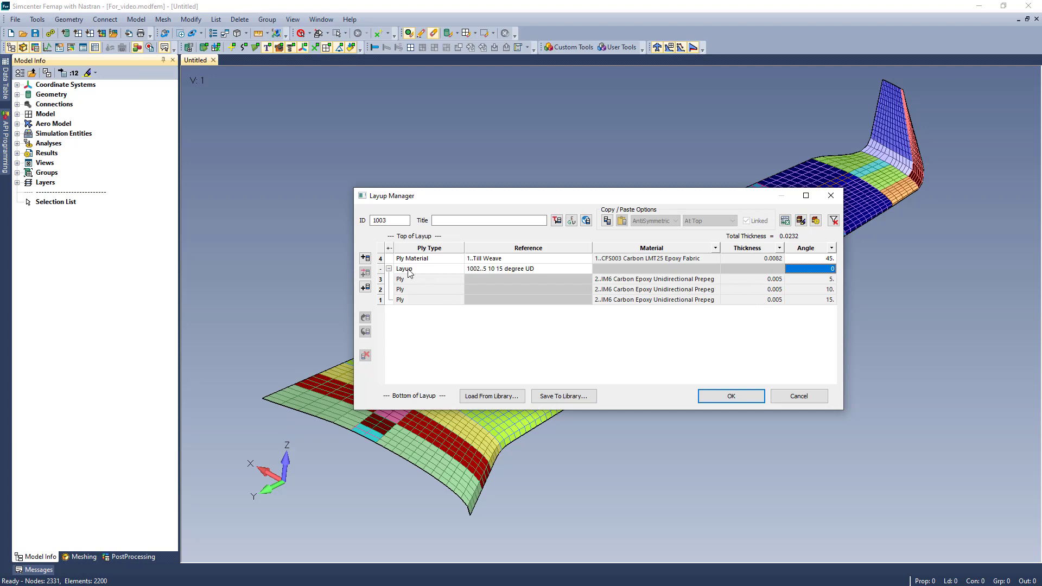
Step: Add a top row of type Layup - Symmetric and bring up the layups it can mirror
left_click(365, 258)
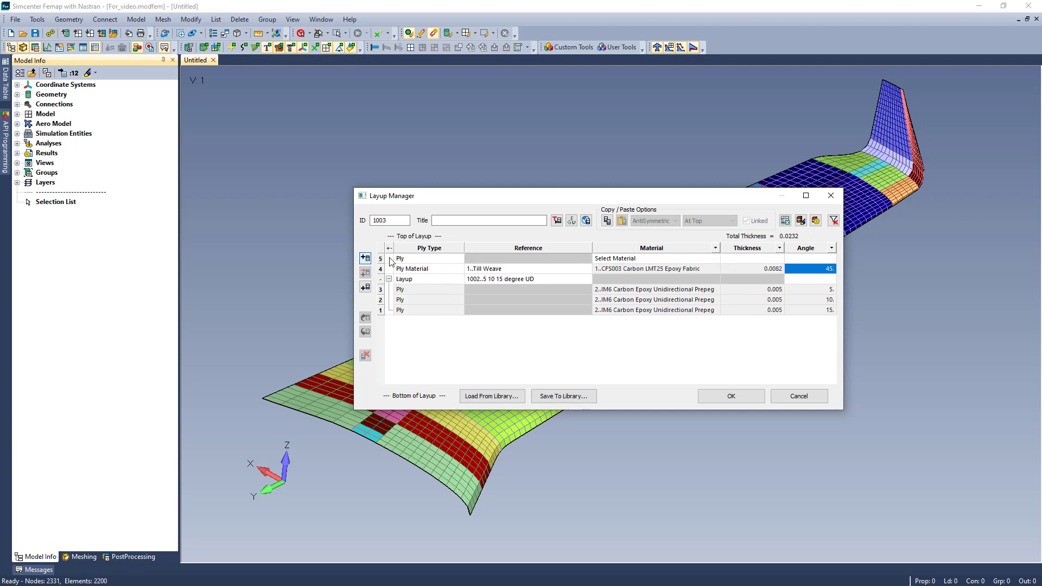
left_click(458, 259)
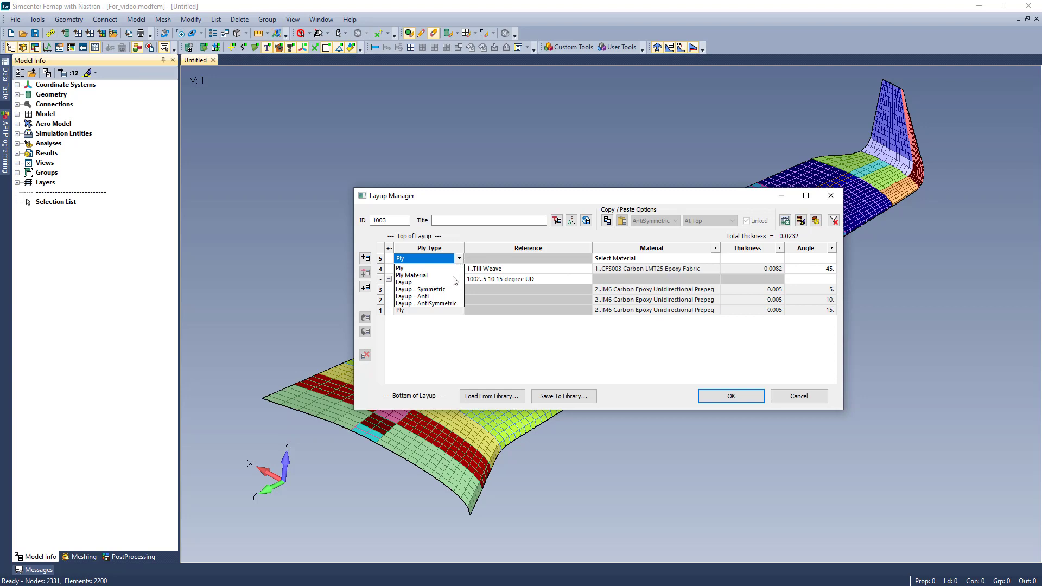
left_click(419, 289)
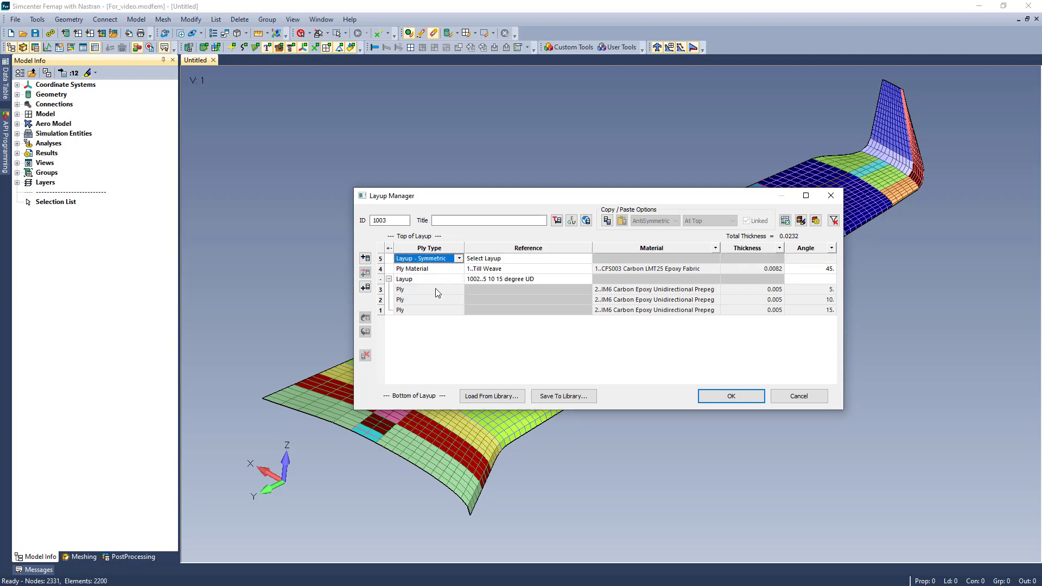
left_click(585, 259)
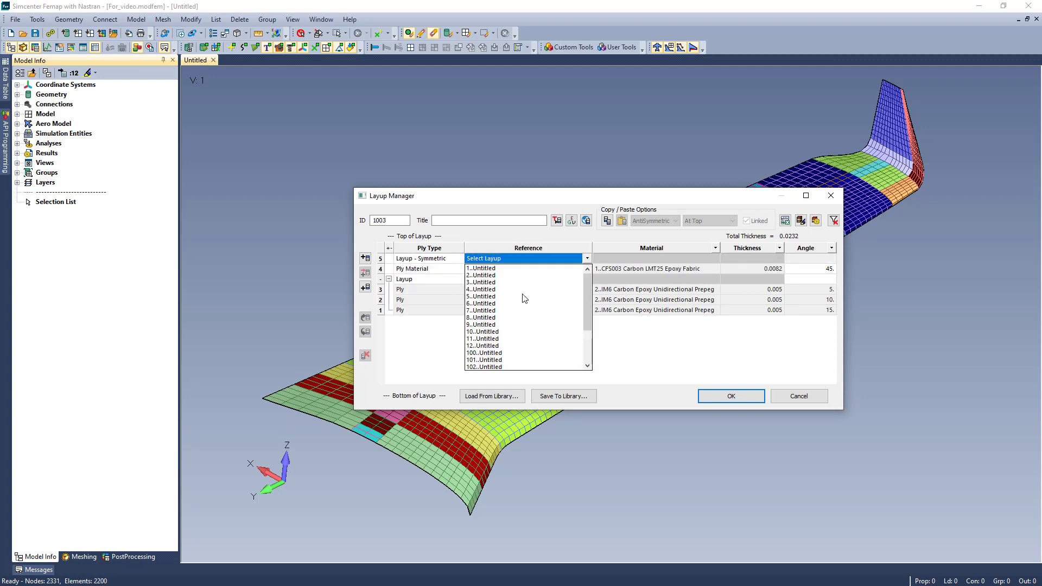